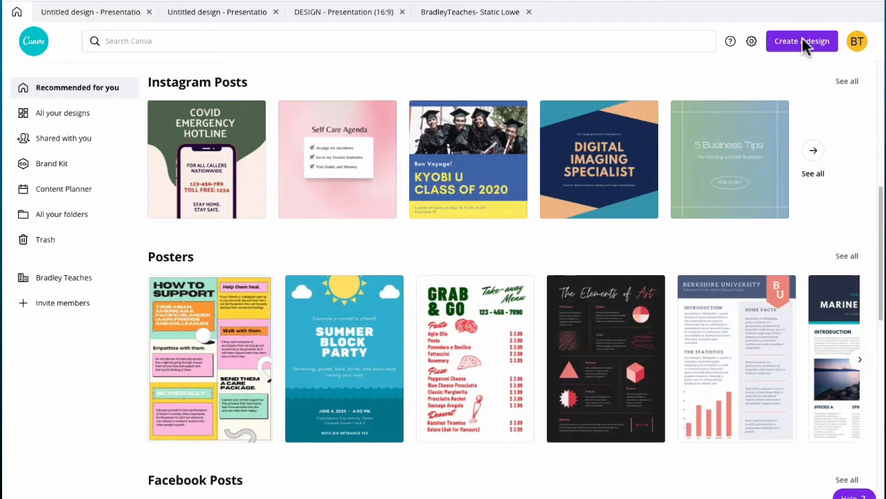
Create a new 16:9 presentation and set its first slide's background to black.
left_click(802, 42)
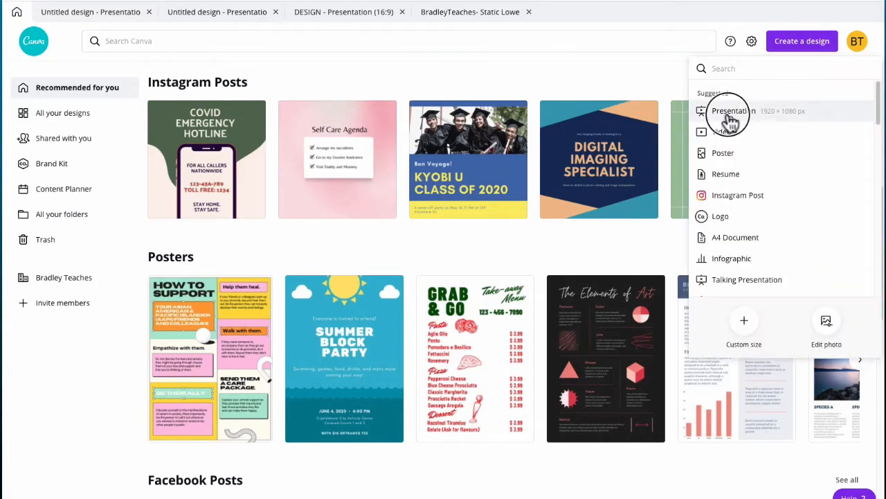
left_click(731, 111)
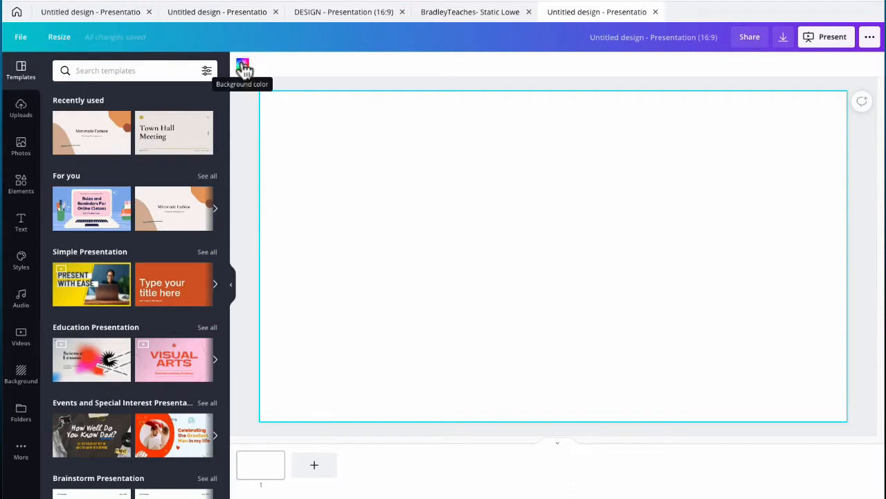
left_click(242, 65)
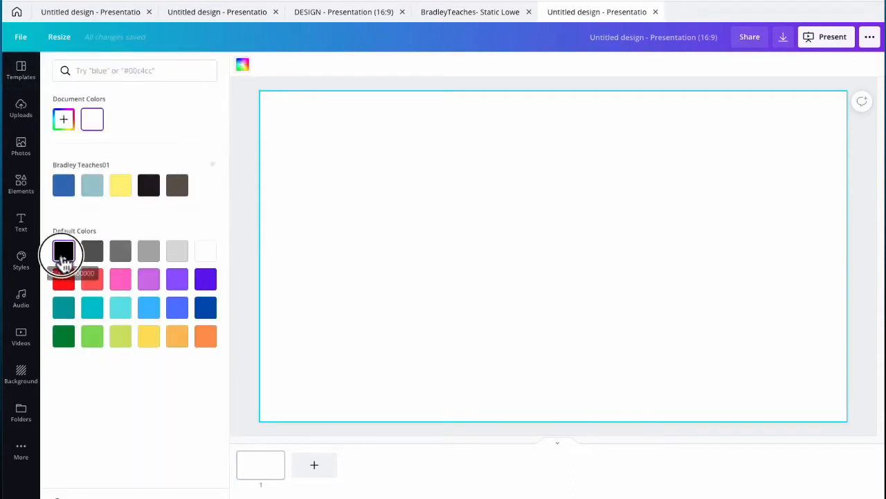
left_click(64, 250)
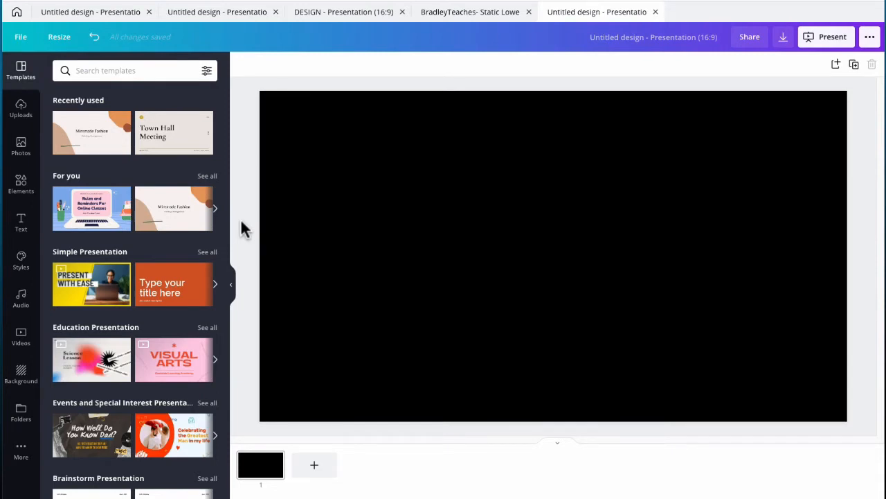
mouse_move(21, 261)
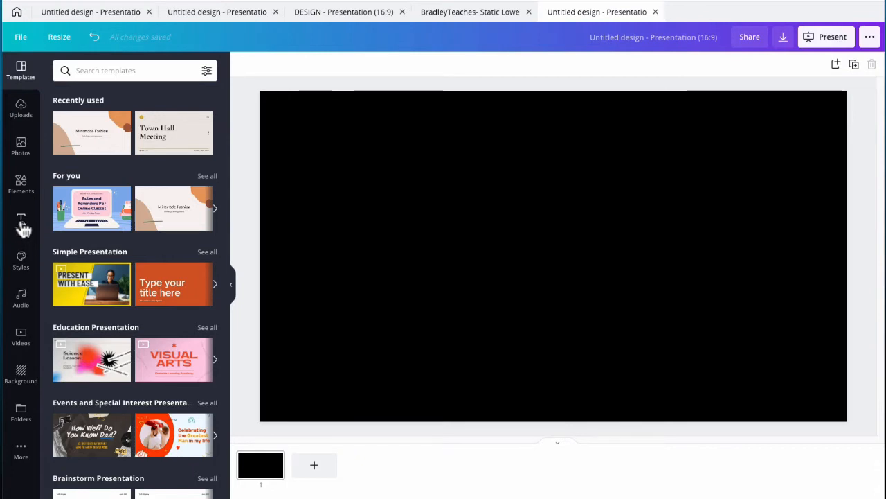
Add a heading 'BRADLEY TEACHES' and a subheading 'THE VIDEO GRAPHICS GURU'.
left_click(21, 222)
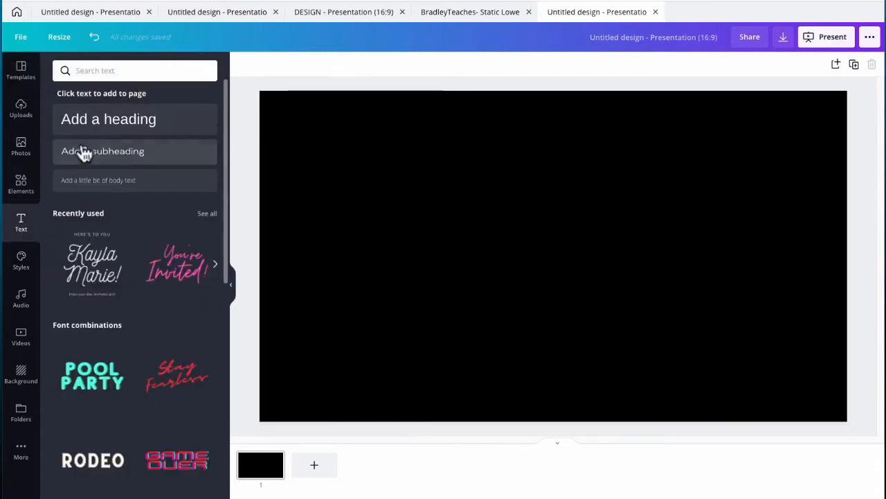
left_click(108, 119)
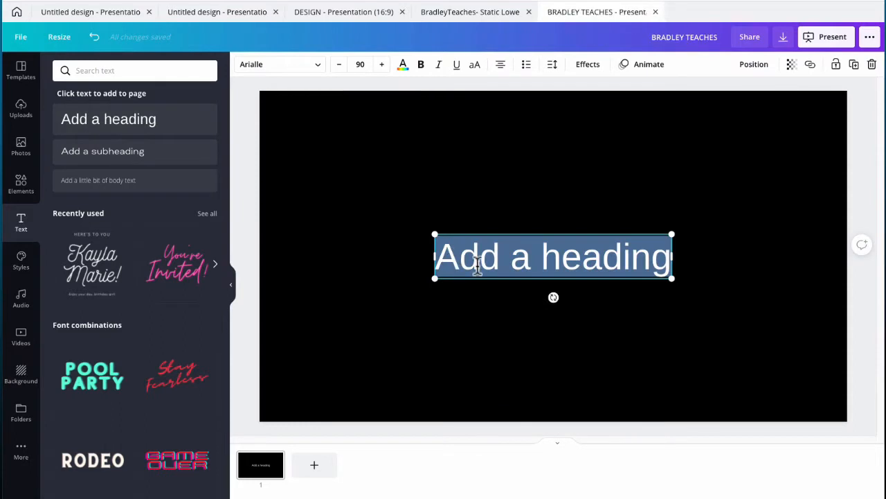
type("BRADLEY TEACHES")
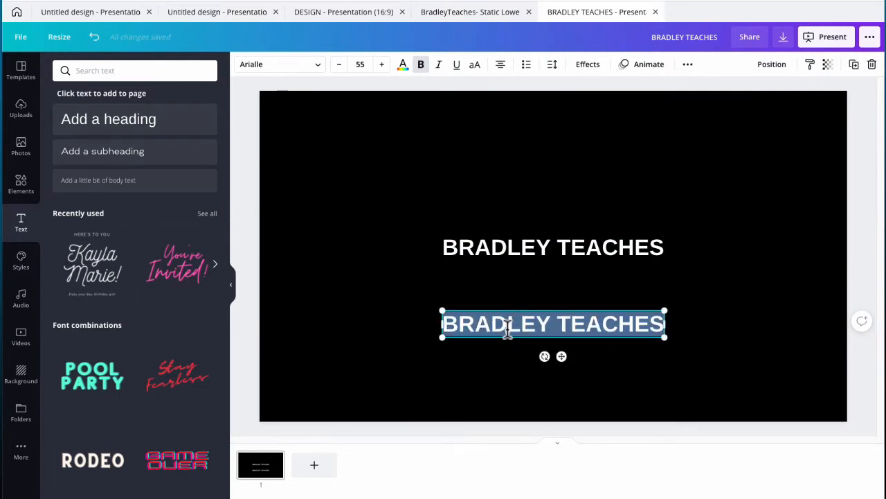
type("THE VIDEO GRAPHICS")
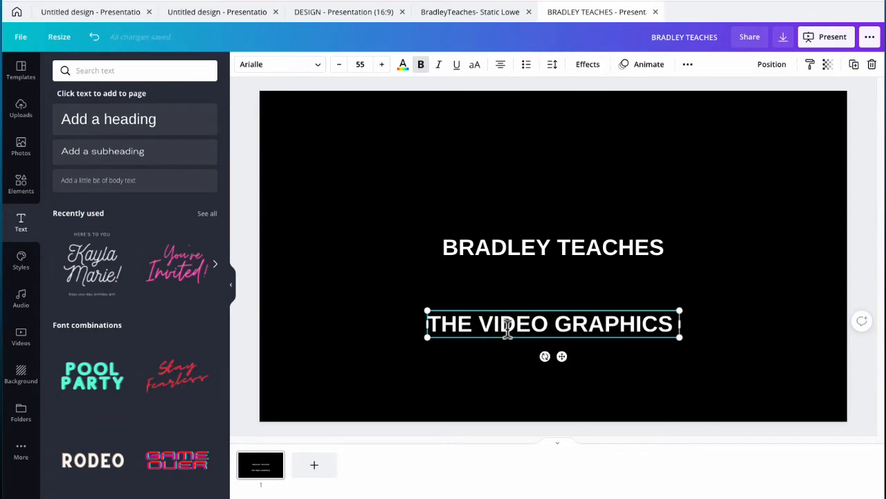
type("GURU")
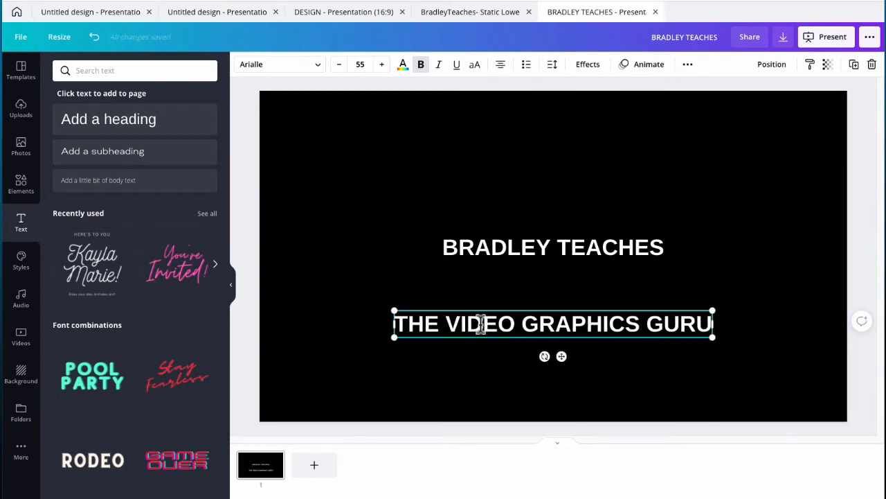
Reduce the subtitle's font size and move title and subtitle to the slide's lower left.
triple_click(553, 324)
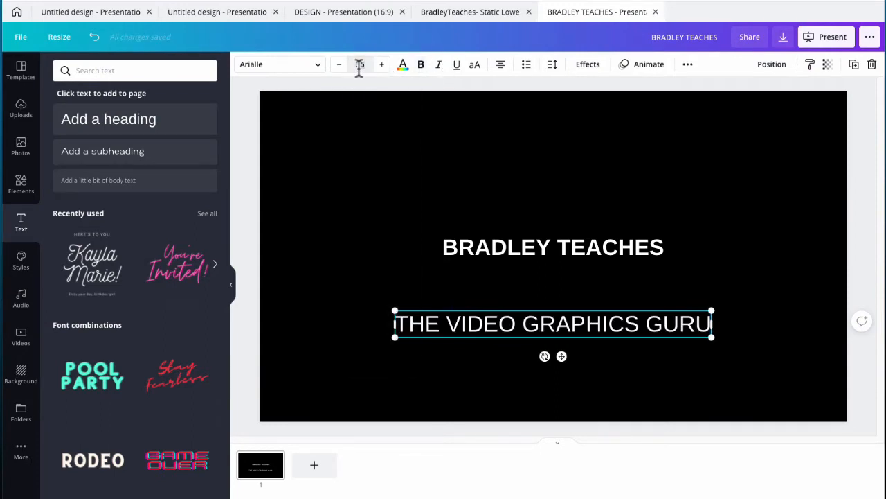
left_click(338, 64)
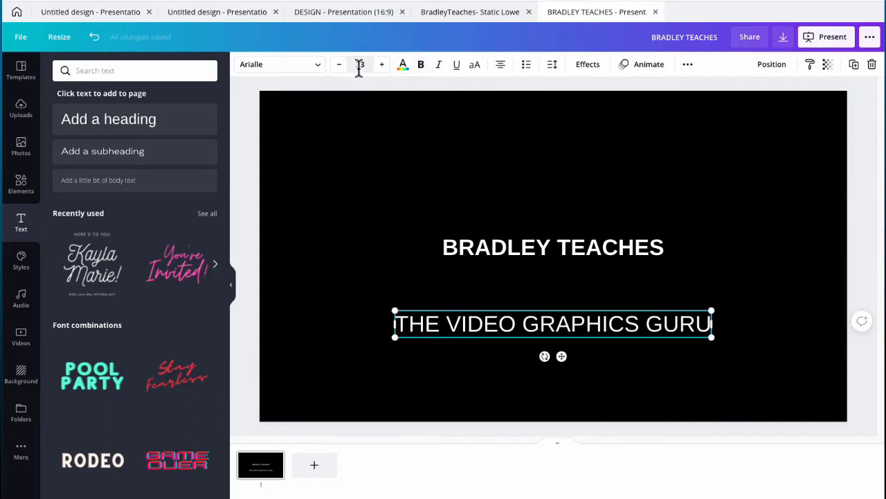
left_click(395, 210)
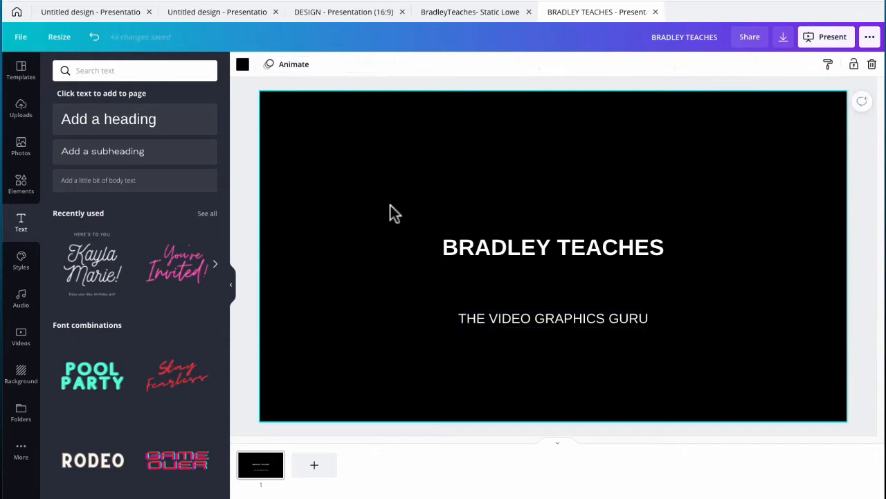
left_click(553, 246)
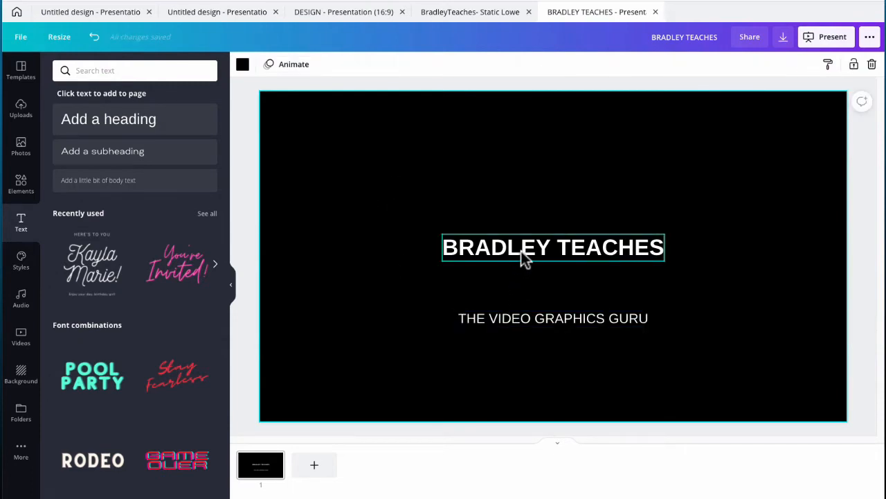
left_click_drag(552, 246, 388, 371)
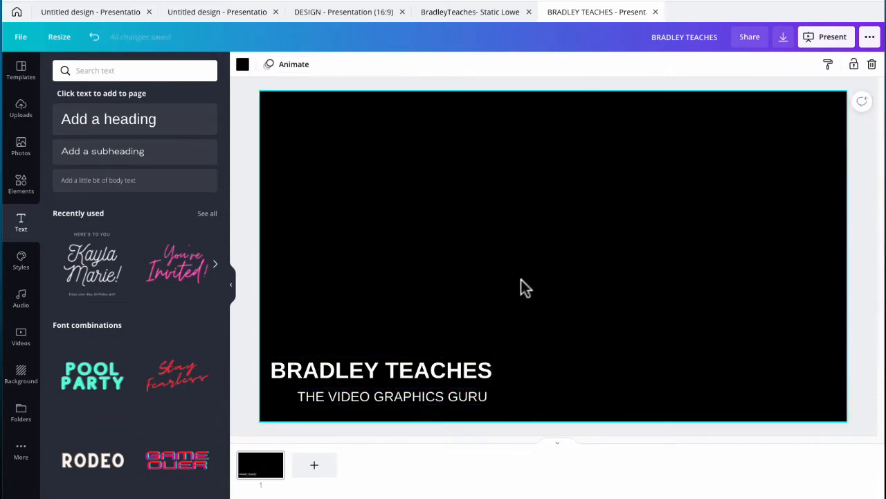
Add a square shape and stretch it into a blue bar behind the title.
left_click(20, 183)
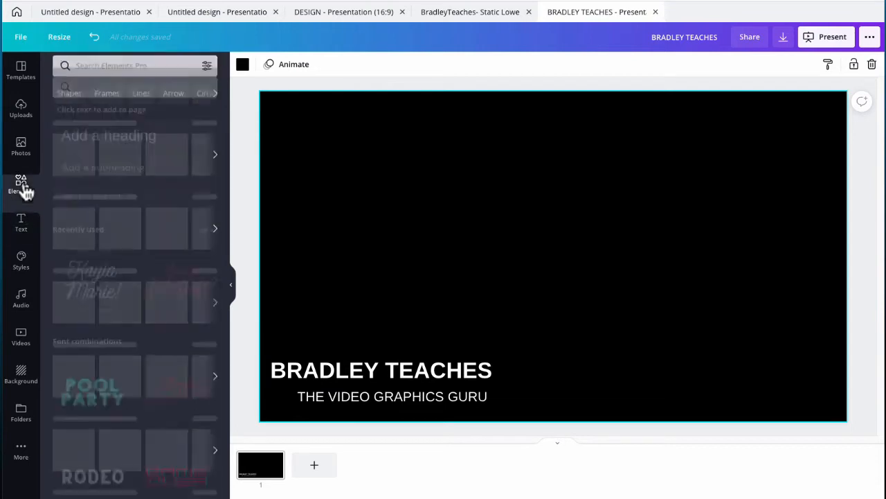
left_click(21, 183)
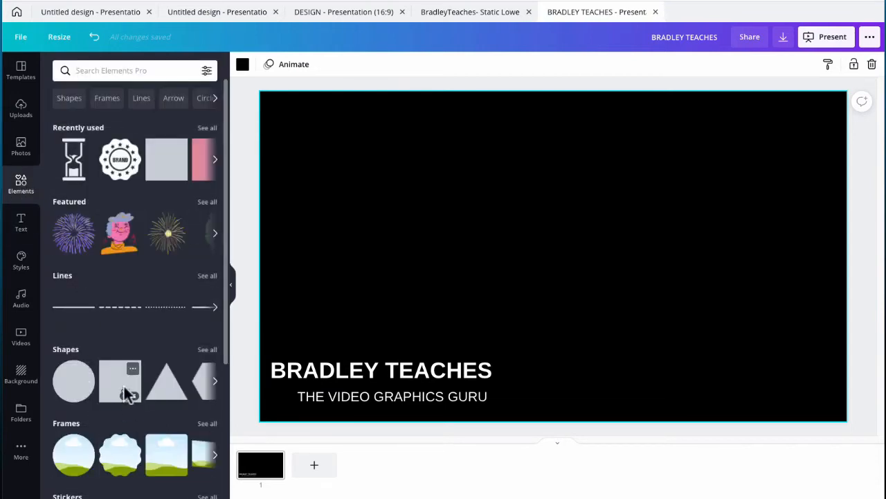
left_click(119, 380)
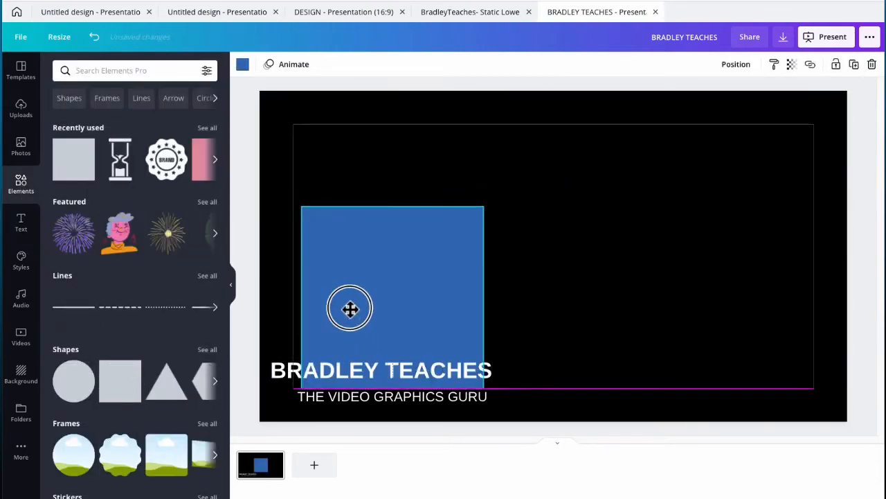
left_click_drag(349, 308, 313, 302)
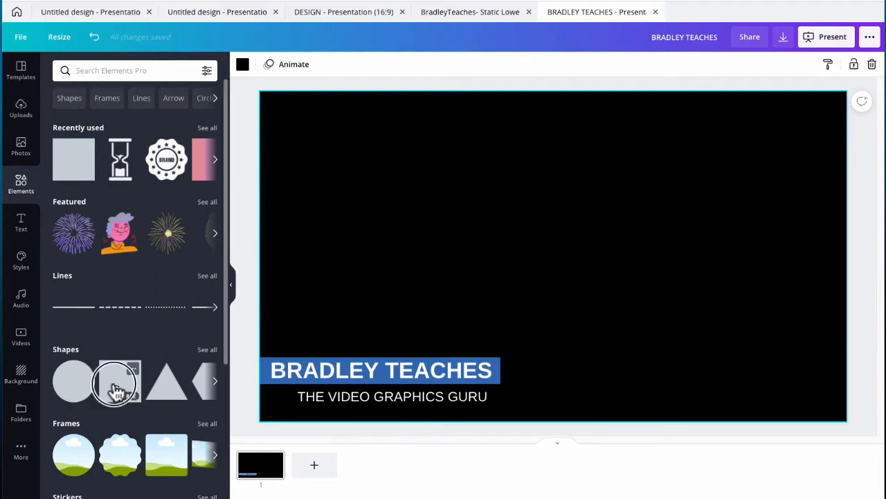
Add a second square and fit it as a bar behind the subtitle.
left_click(119, 382)
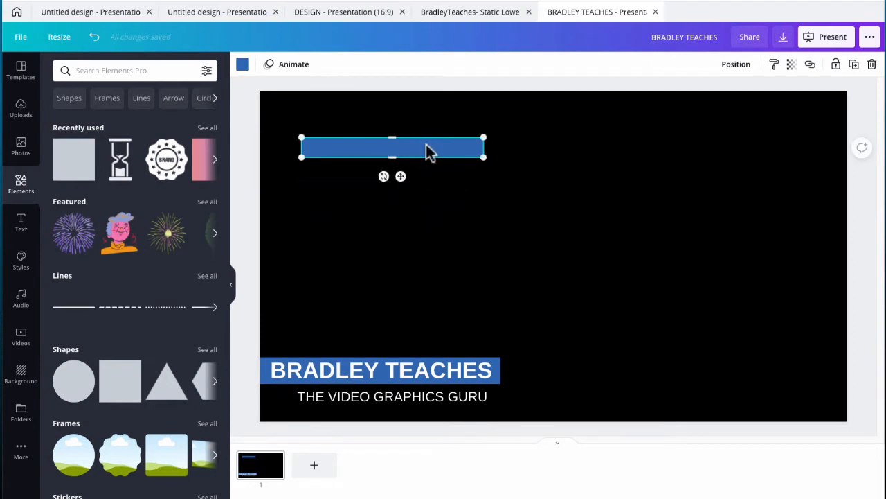
left_click_drag(394, 147, 387, 396)
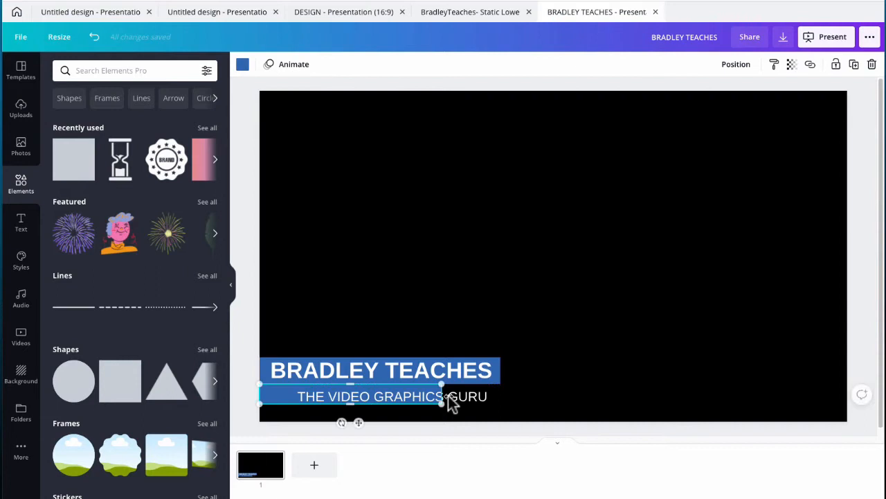
left_click_drag(441, 396, 498, 396)
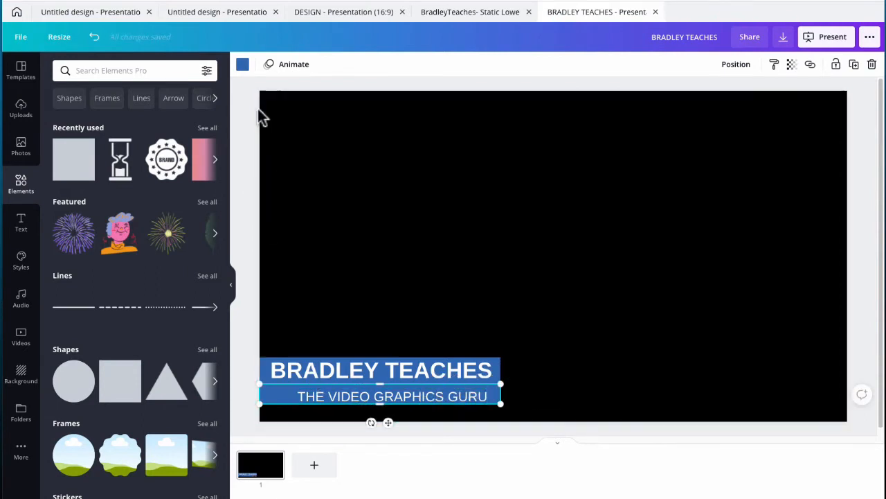
Make the subtitle bar white and add text 'THE VIDEO GRAPHICS GURU' on it.
left_click(243, 64)
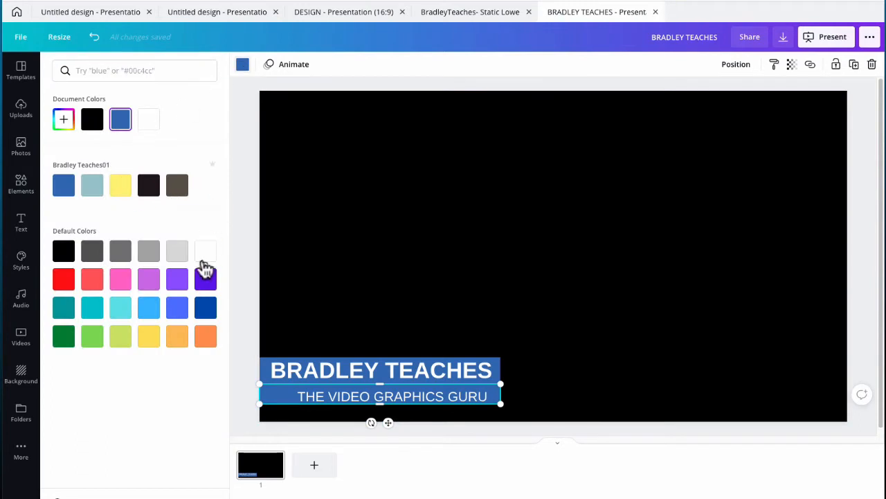
left_click(21, 183)
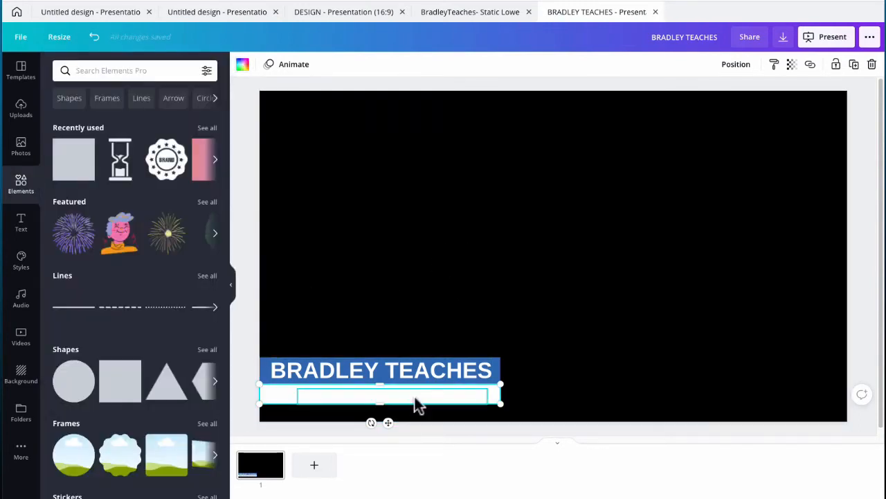
type("THE VIDEO GRAPHICS GURU")
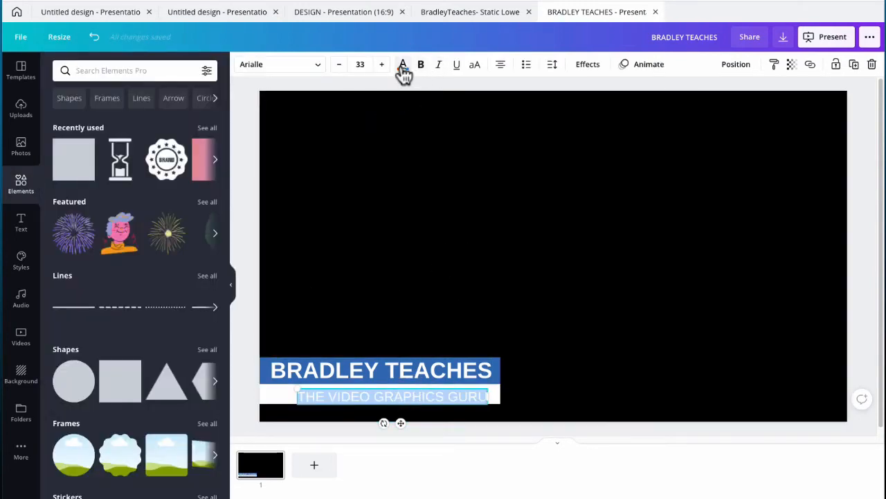
Colour the new subtitle text black and make it bold.
left_click(401, 65)
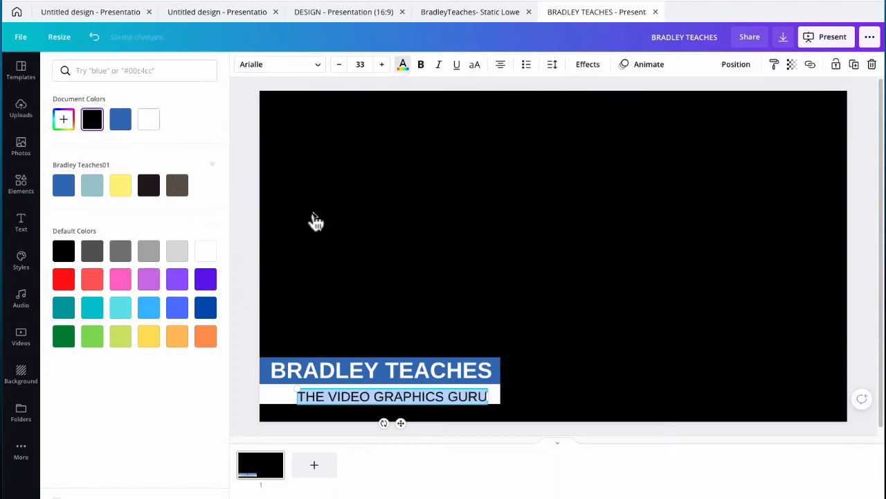
left_click(21, 183)
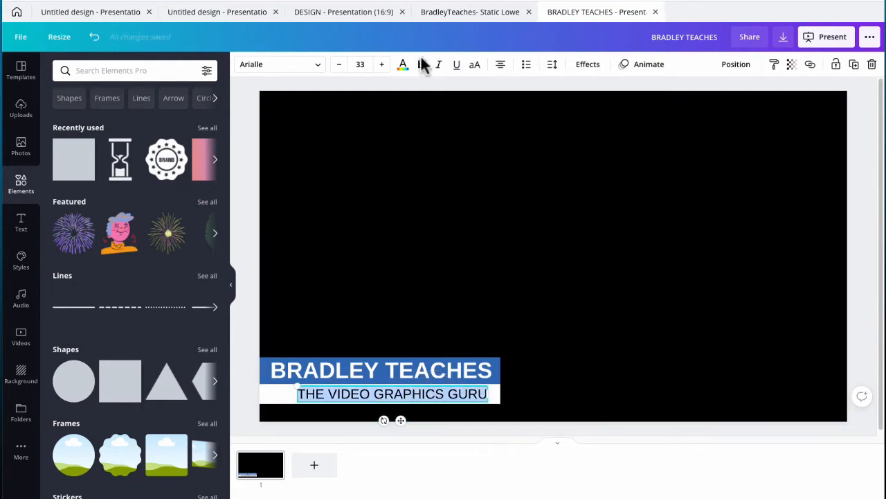
left_click(662, 385)
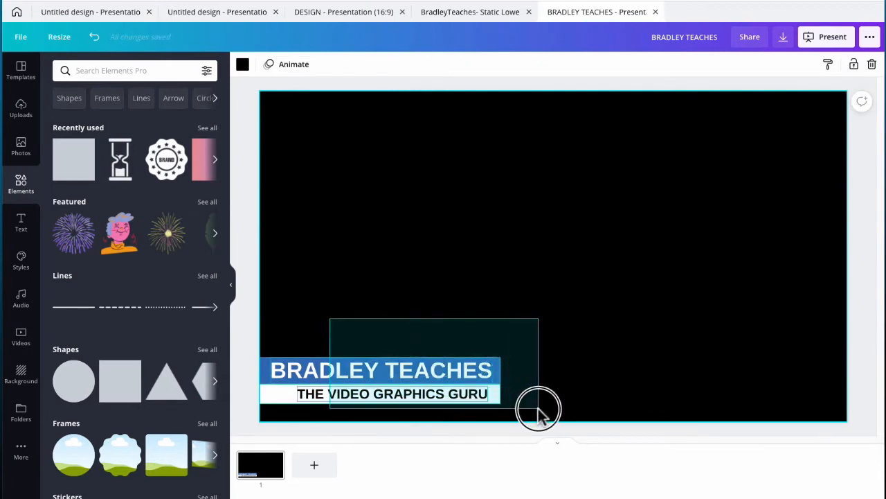
left_click(432, 367)
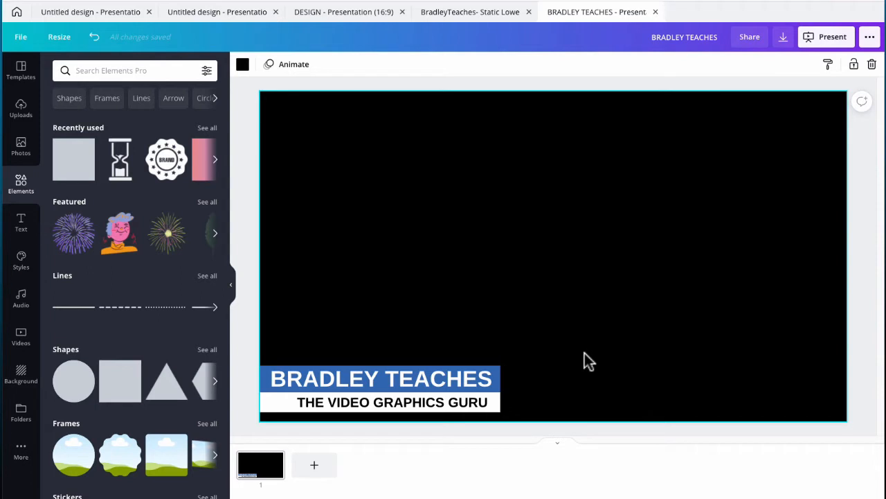
mouse_move(346, 346)
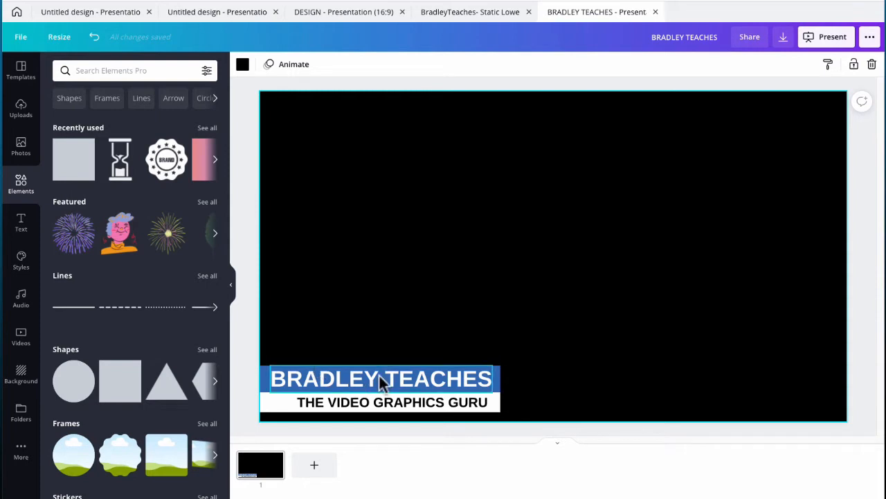
Move BRADLEY TEACHES aside and rewrite the bar text as 'CLICK LIKE IF YOU AGREE'.
left_click_drag(381, 378, 437, 280)
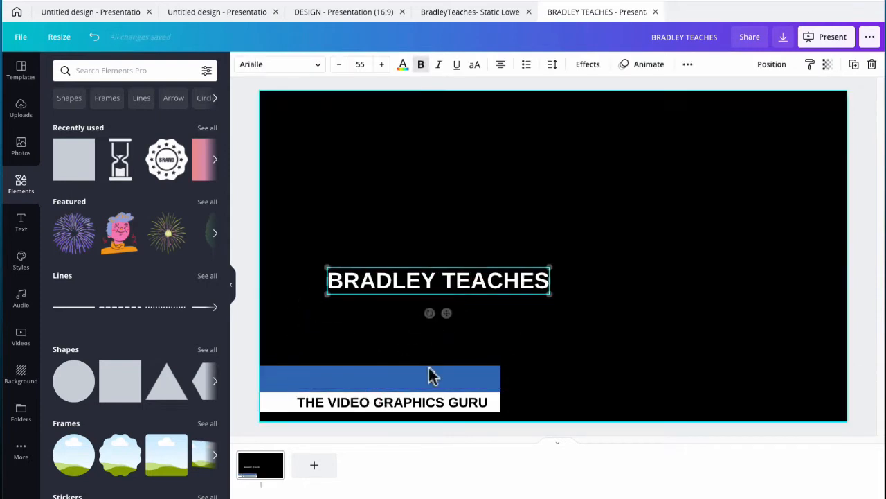
left_click(392, 402)
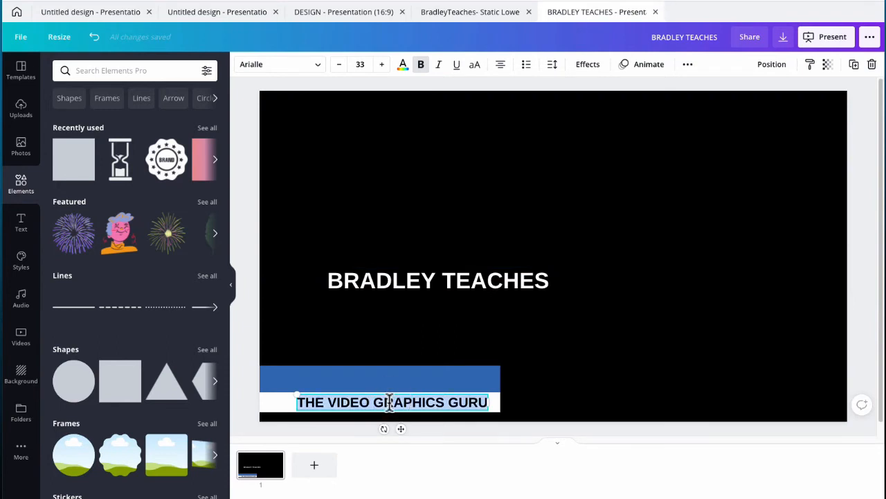
type("CLICK")
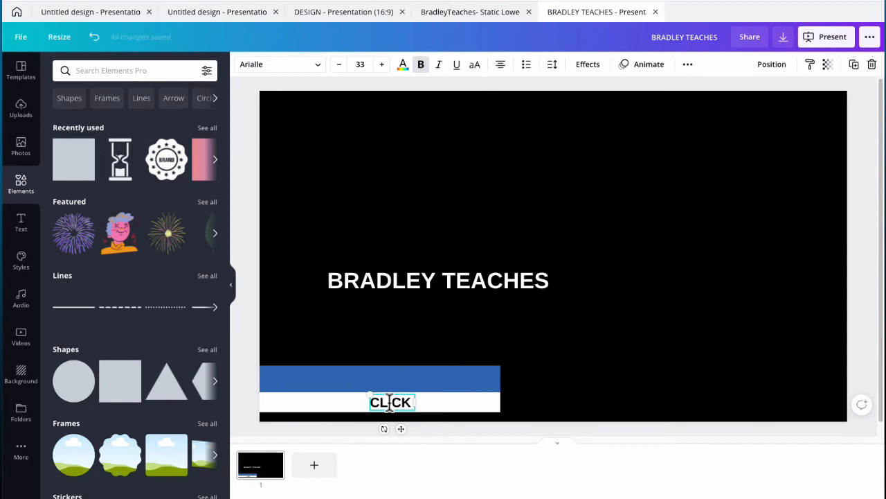
type("LIKE IF")
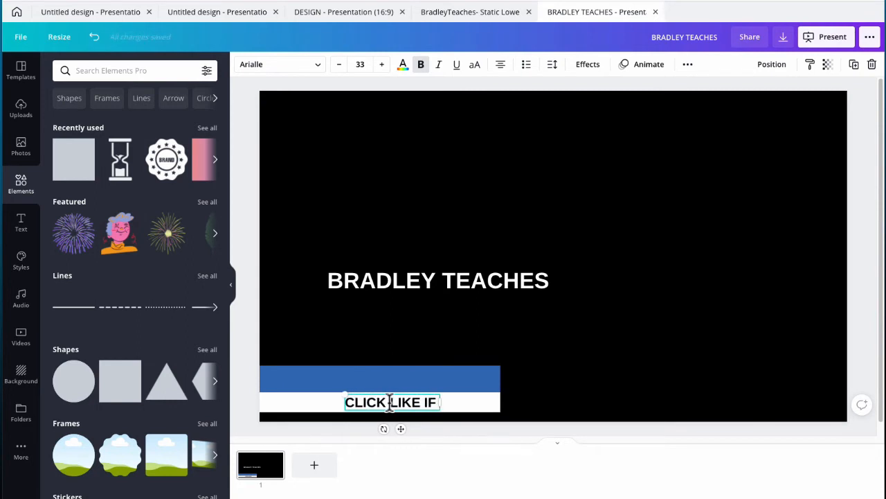
type("YOU AGREE")
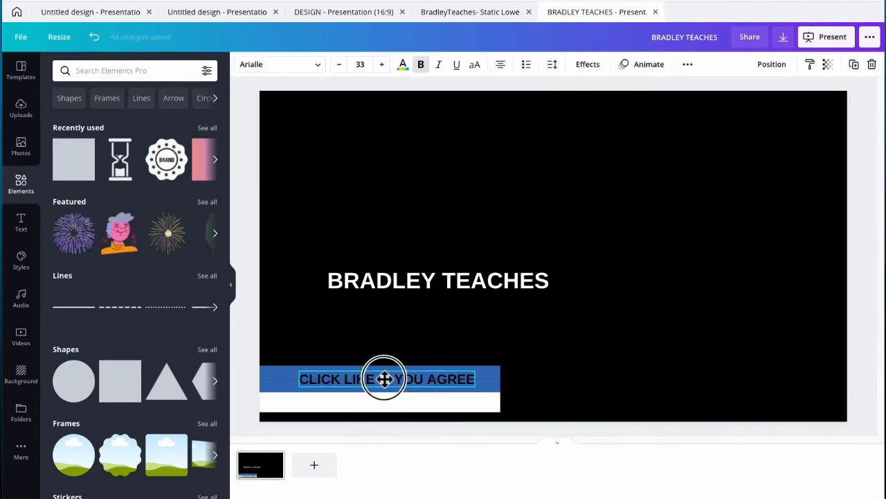
Rewrite the big title as 'Lower Thirds are Awesome!' and move it down onto the bottom bar.
left_click(438, 280)
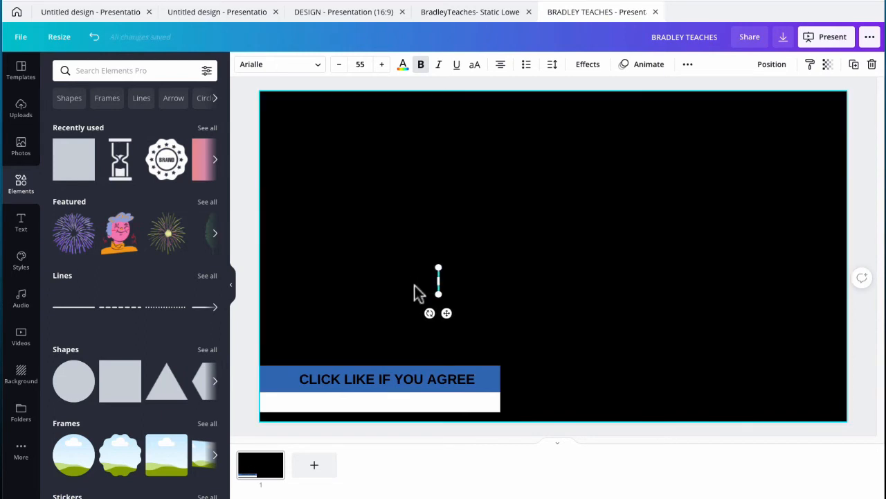
type("Lower Thirds are Awesome!")
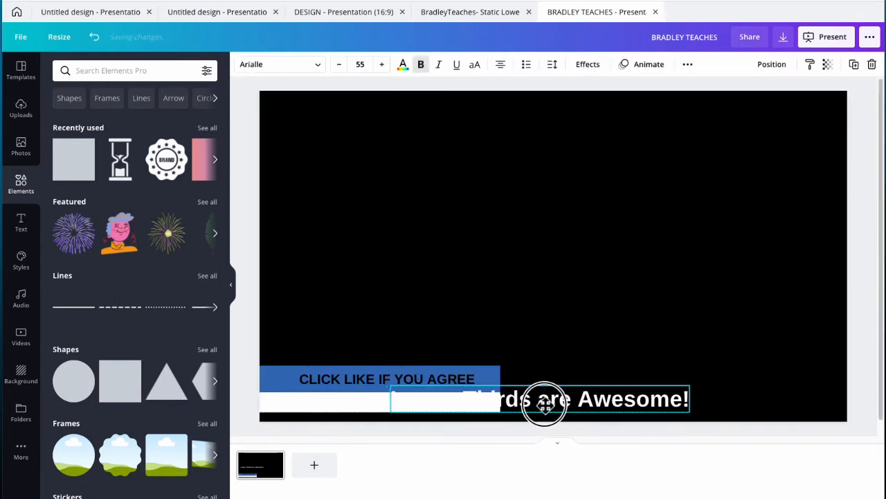
left_click_drag(543, 405, 560, 302)
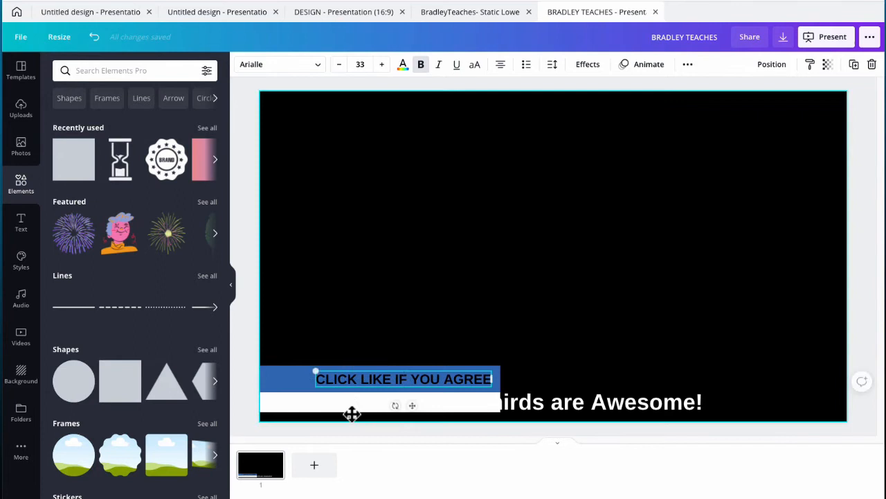
left_click(379, 402)
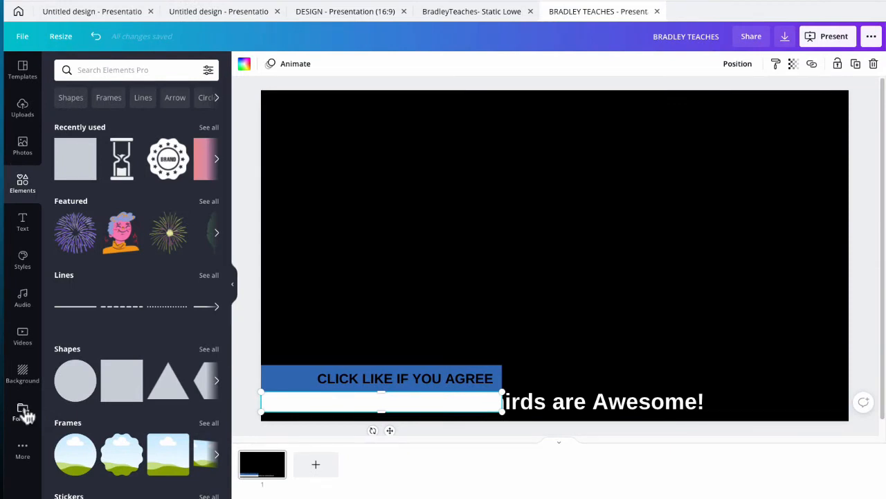
Insert the blue textured image from the logos folder as a full-width strip along the bottom edge.
left_click(22, 413)
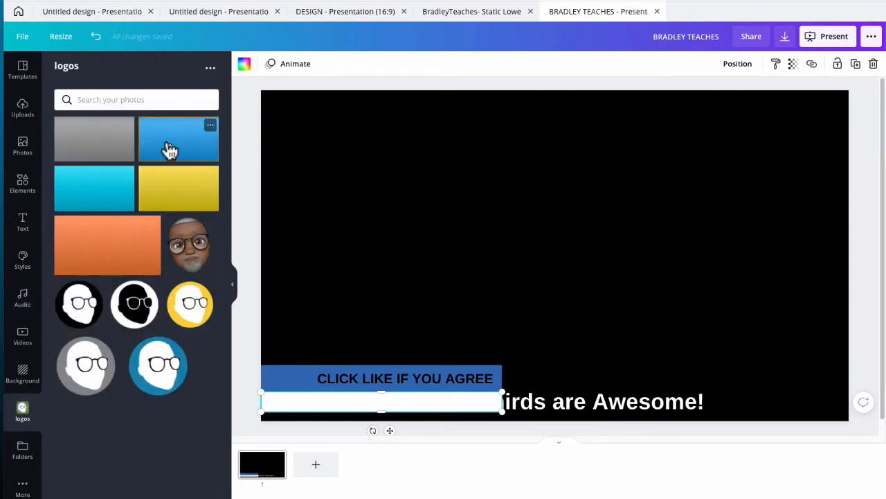
left_click(179, 139)
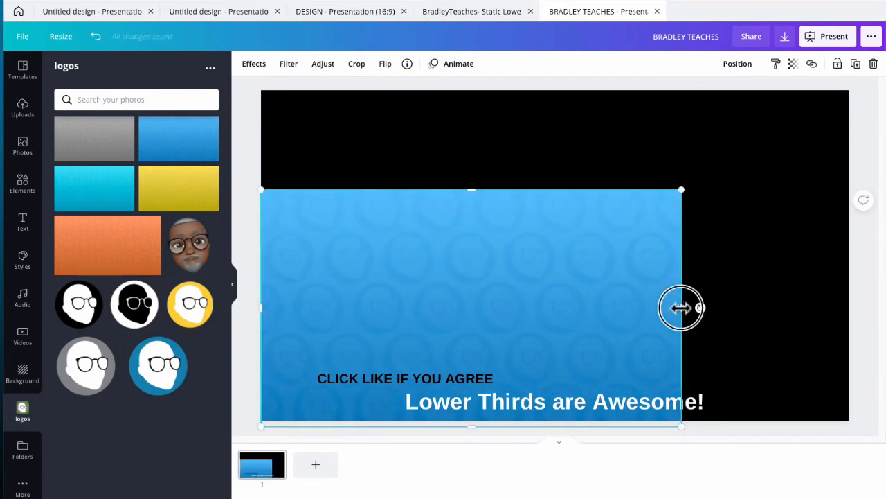
left_click_drag(681, 307, 859, 307)
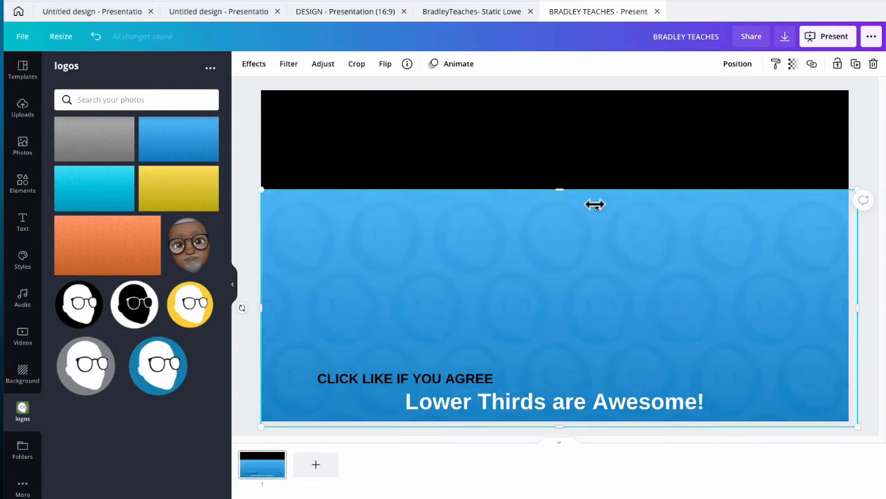
left_click_drag(559, 188, 553, 376)
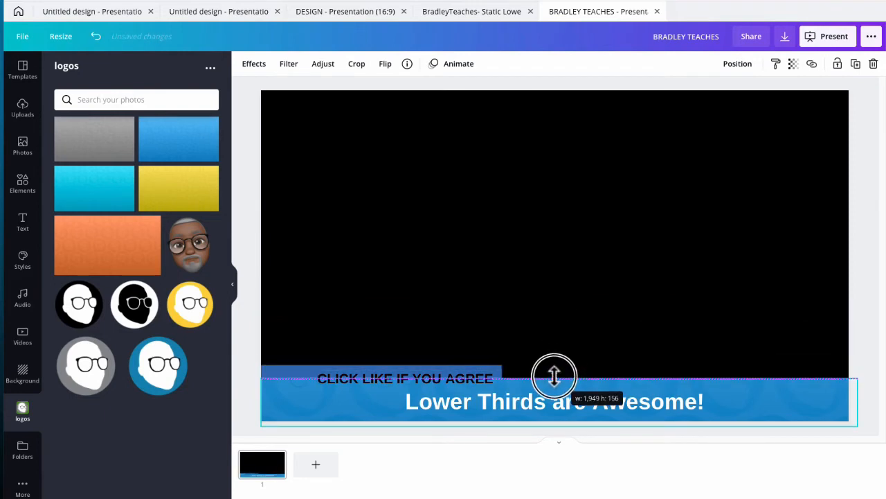
left_click_drag(554, 377, 554, 384)
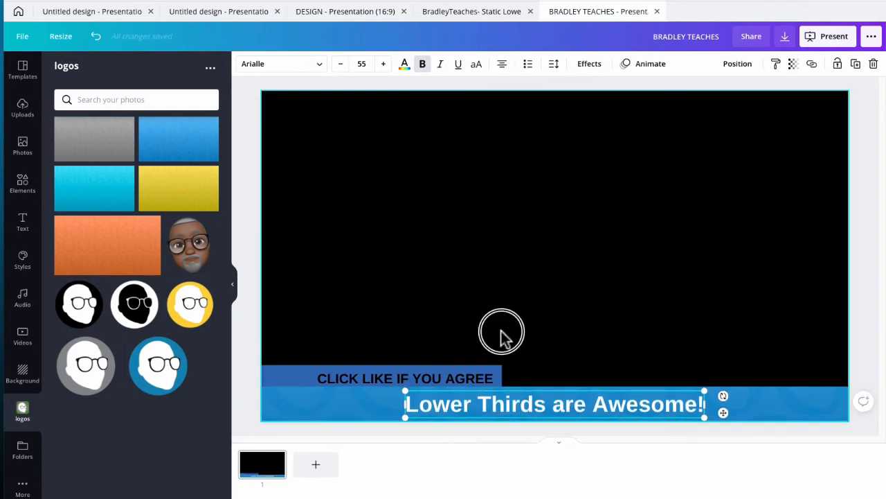
Recolour the bar behind 'CLICK LIKE IF YOU AGREE' from blue to yellow.
left_click(405, 378)
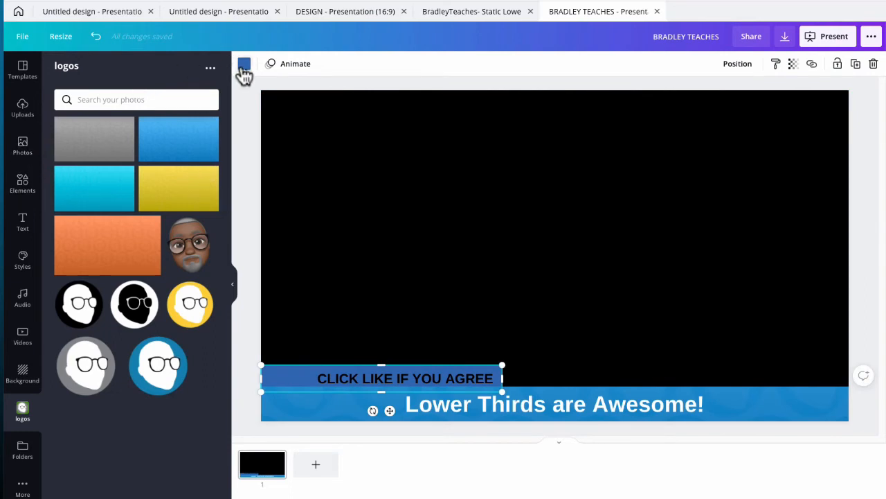
left_click(244, 64)
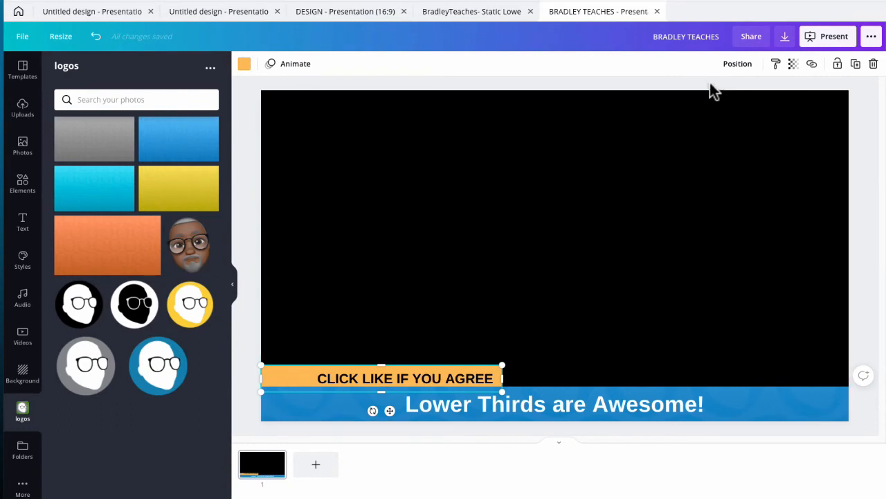
left_click(737, 64)
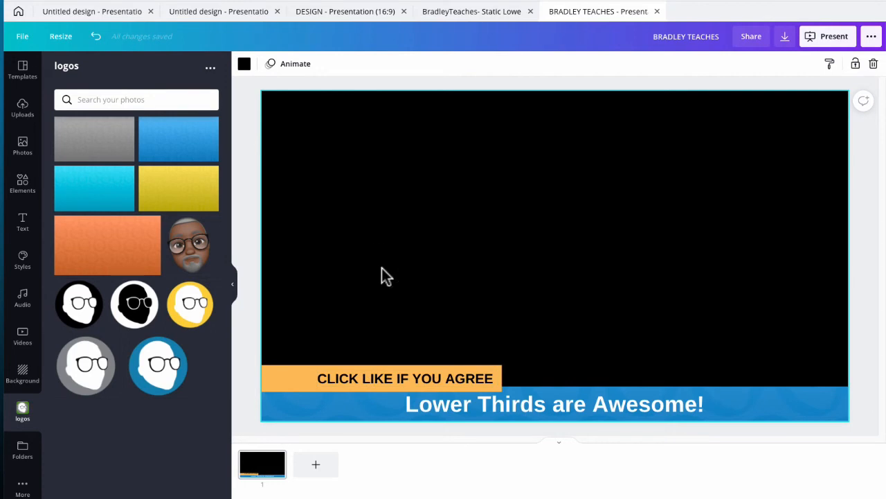
mouse_move(22, 186)
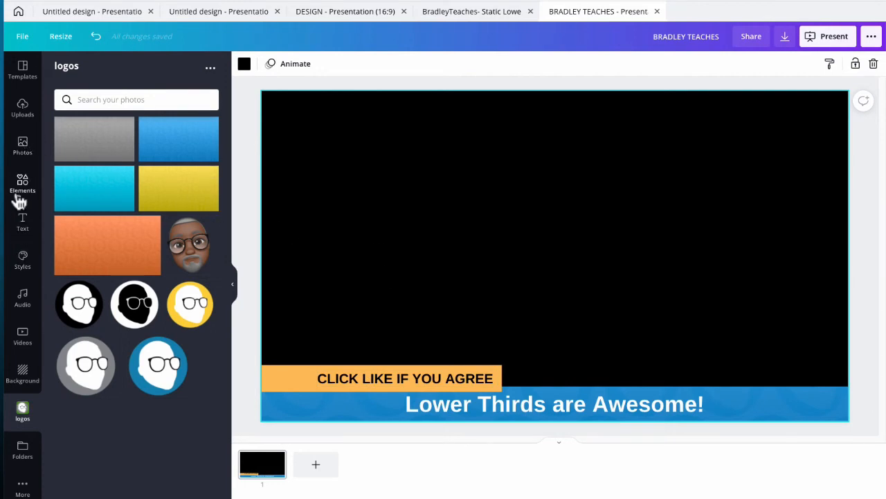
Search 'thumbs up', add the blue-and-white icon, shrink it and place it at the yellow tab's left end.
left_click(22, 183)
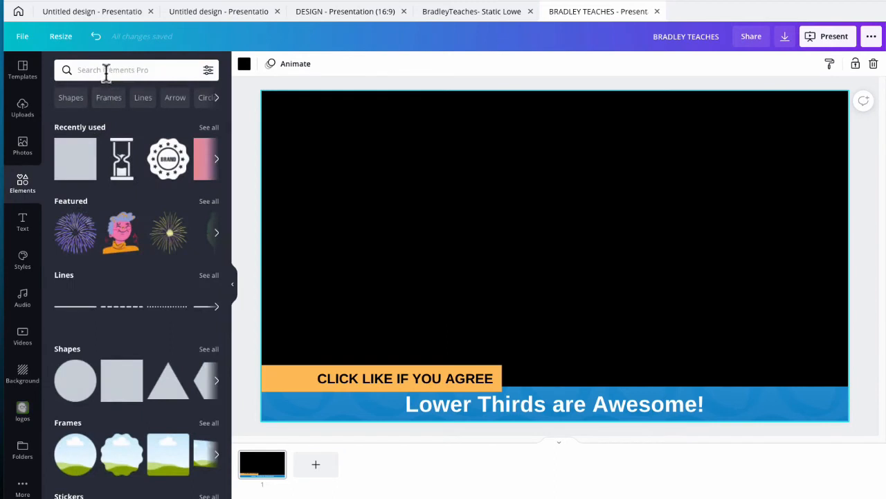
type("thumbs up")
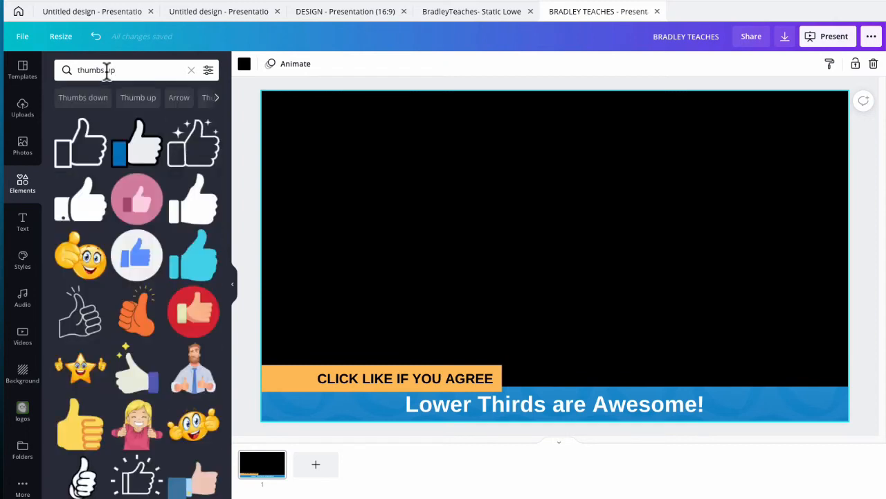
left_click(136, 143)
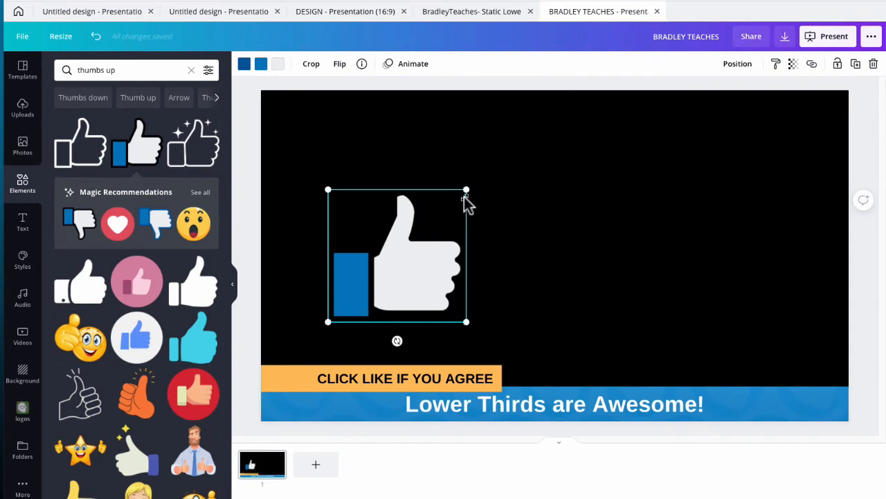
left_click_drag(466, 189, 357, 277)
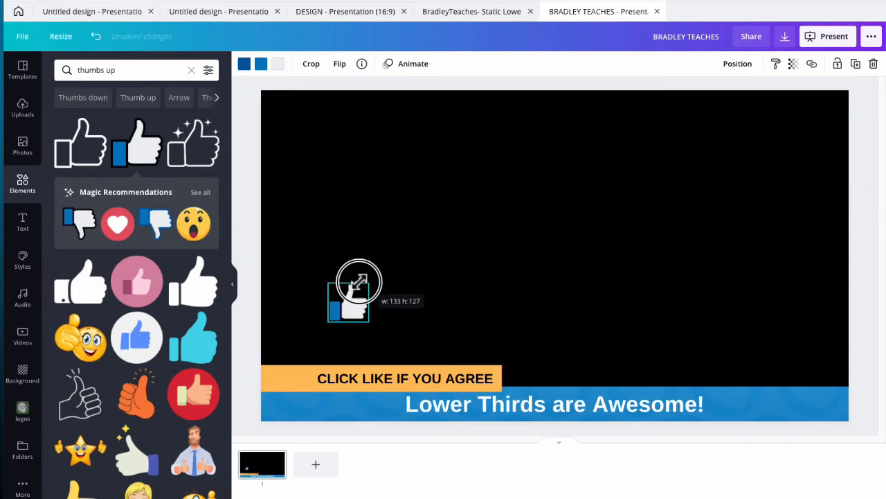
left_click_drag(357, 291, 294, 386)
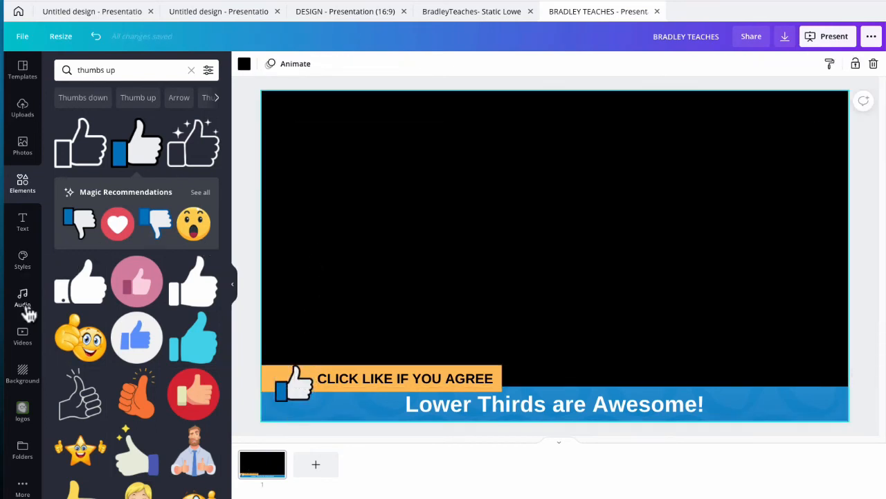
mouse_move(72, 255)
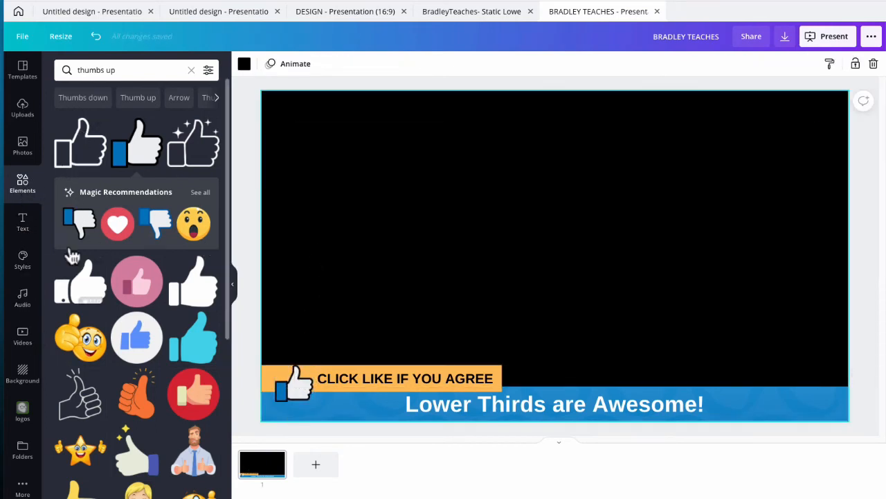
Clear the thumbs up search and add a circle shape behind the thumbs-up icon.
left_click(110, 70)
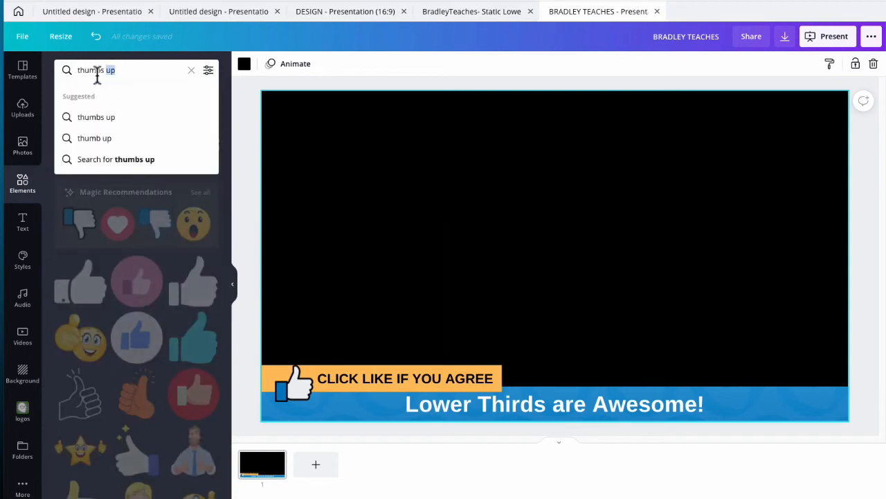
double_click(96, 69)
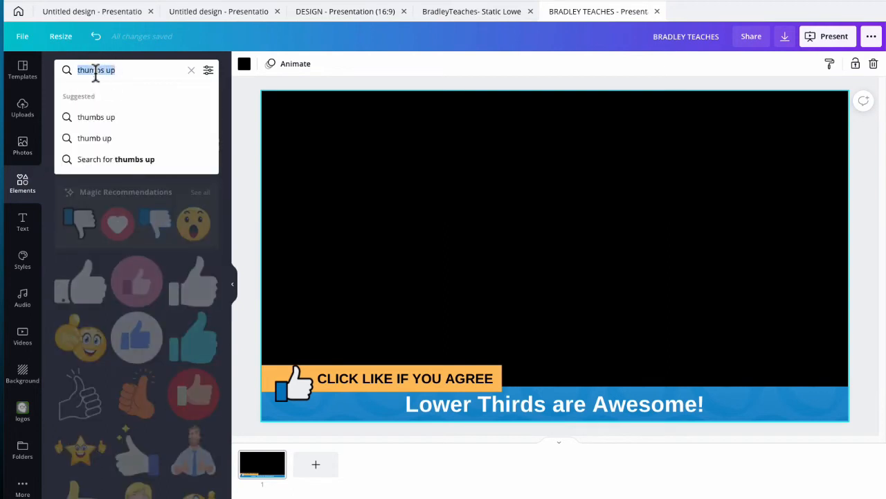
left_click(191, 69)
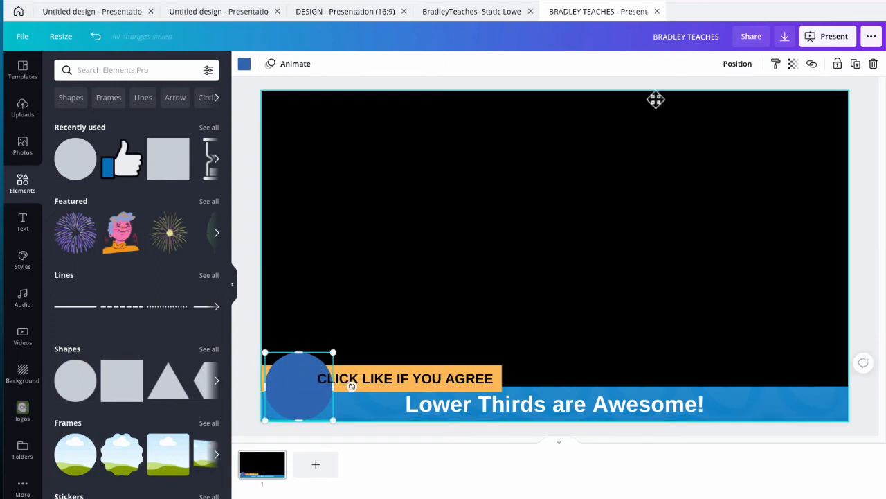
left_click(737, 63)
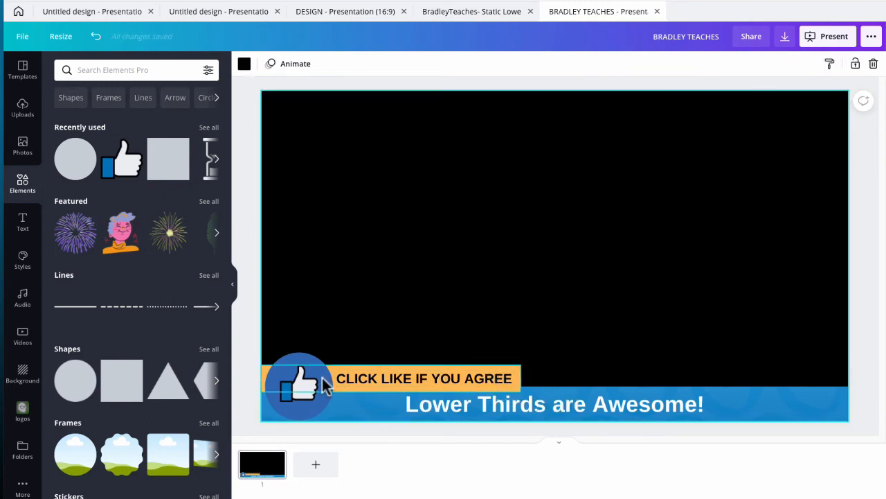
Colour the circle behind the thumbs-up light gray.
left_click(299, 385)
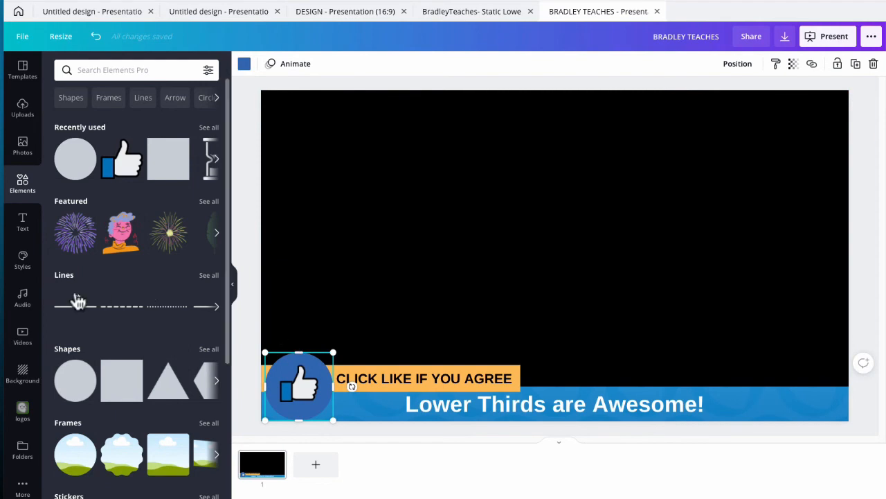
left_click(243, 63)
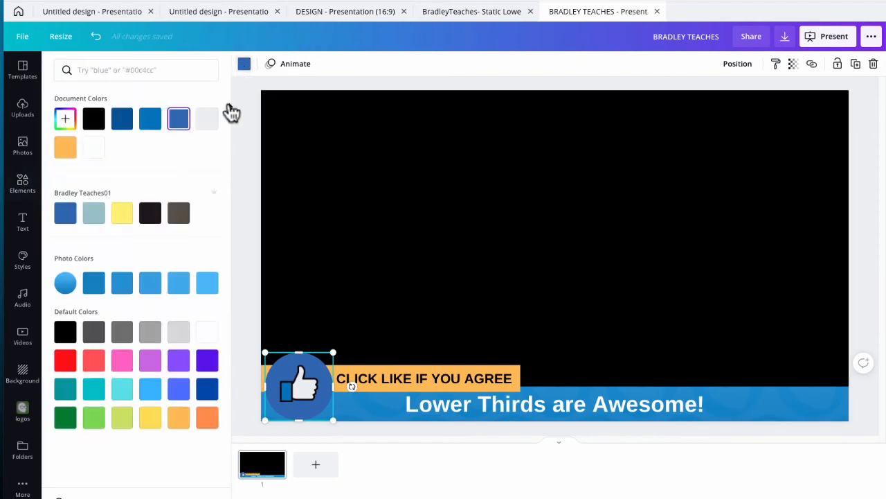
left_click(23, 183)
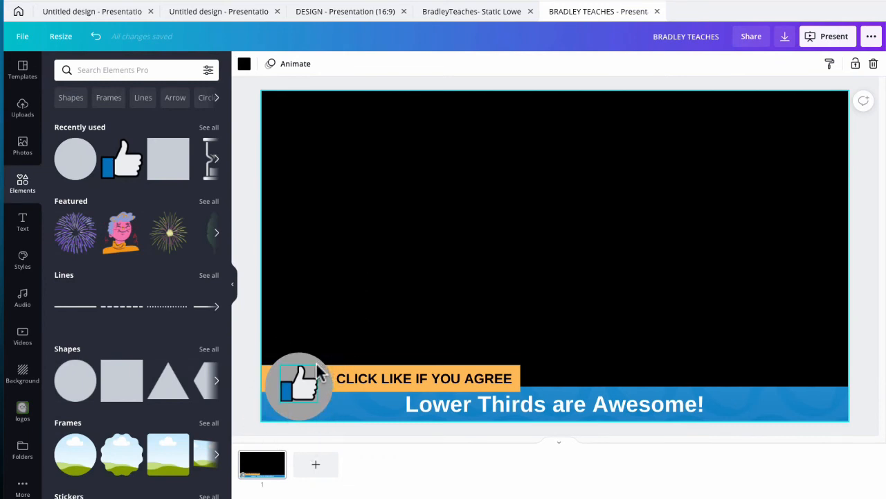
Add another circle, colour it white and place it over the thumbs-up icon.
left_click(299, 387)
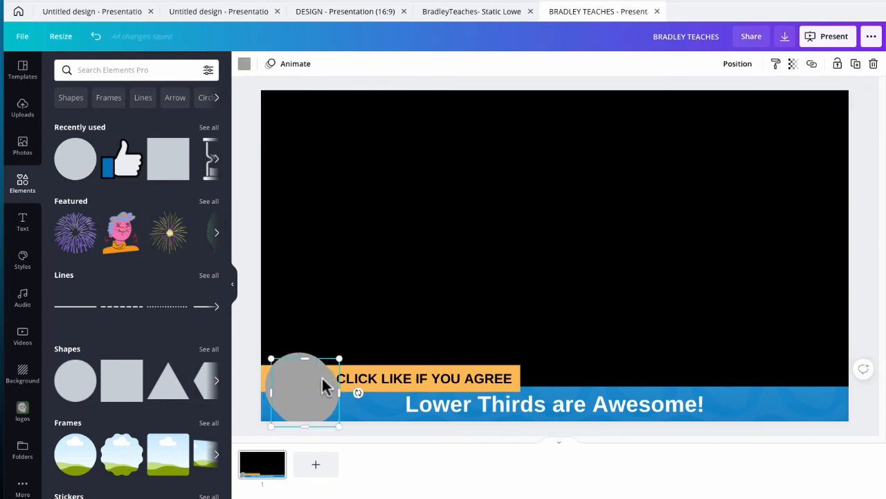
left_click_drag(304, 391, 464, 244)
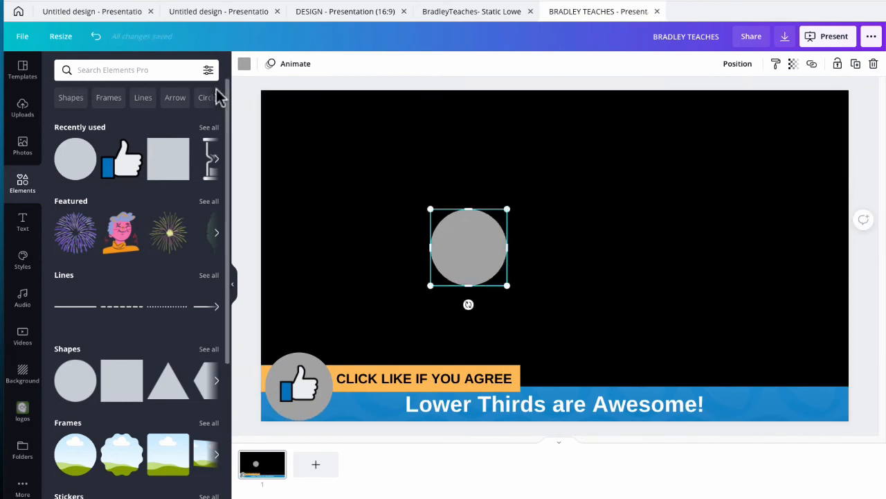
left_click(243, 64)
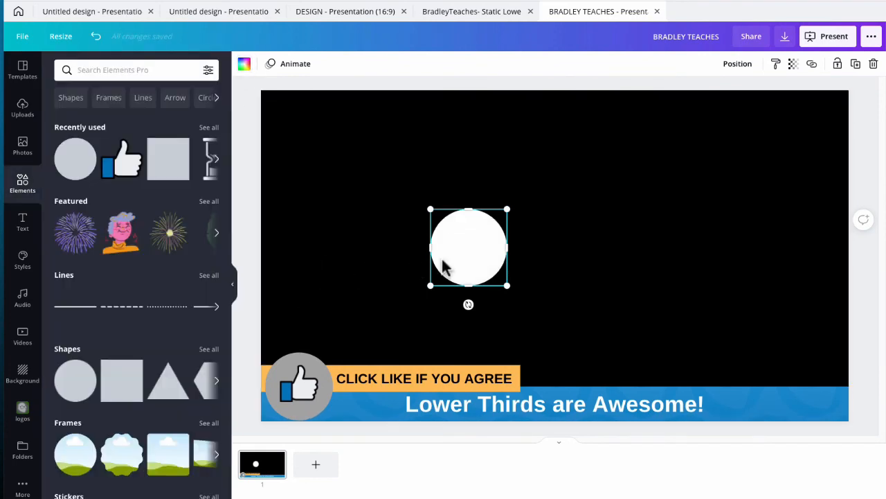
left_click_drag(468, 247, 308, 380)
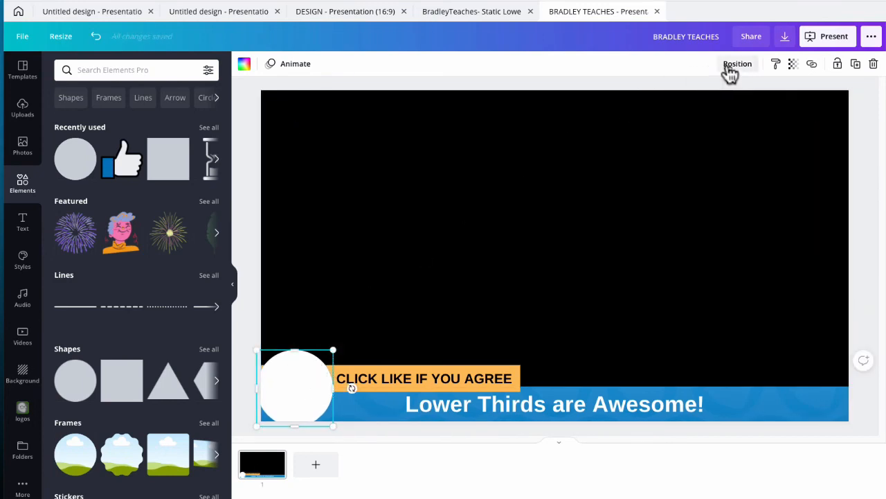
Send the white circle backward behind the thumbs-up, leaving a gray rim around it.
left_click(737, 63)
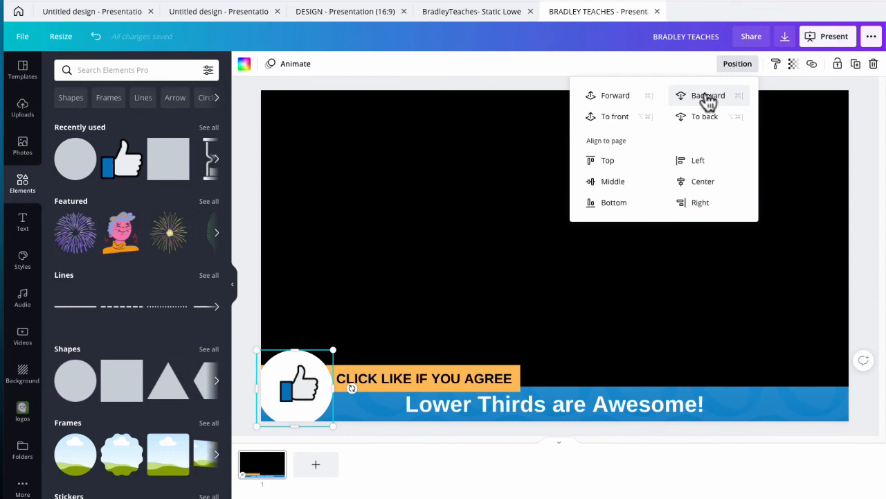
left_click(707, 94)
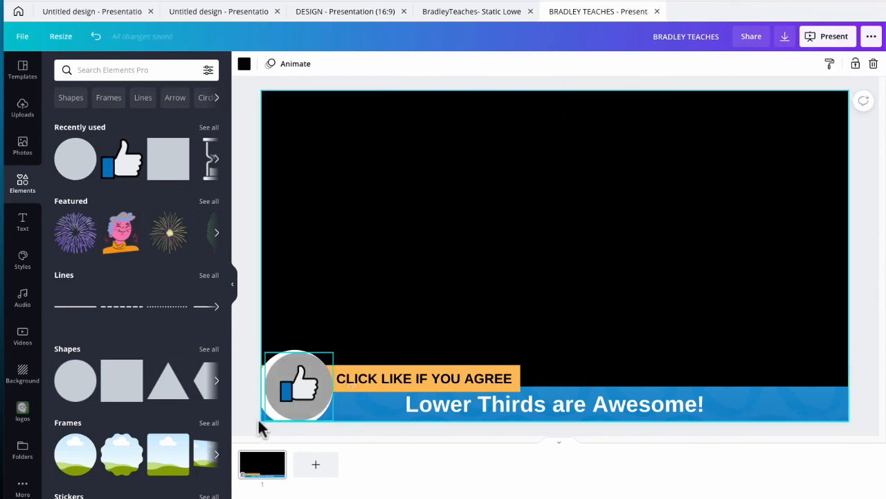
mouse_move(291, 371)
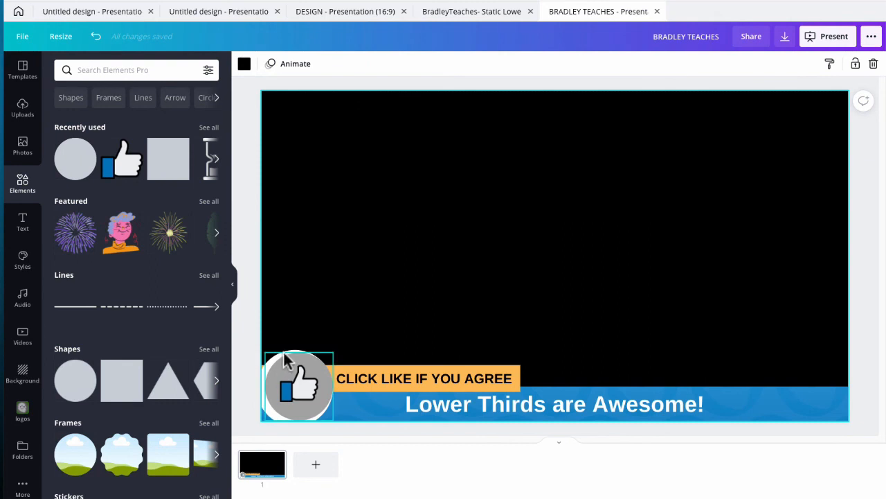
left_click(300, 385)
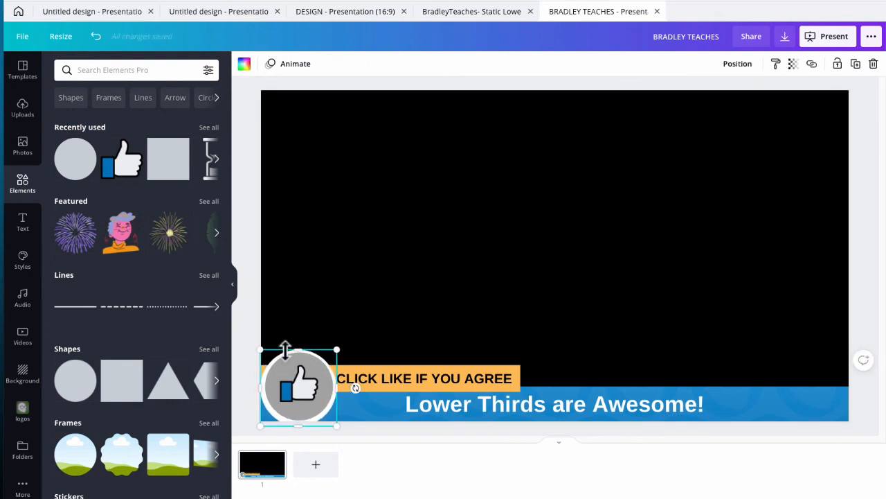